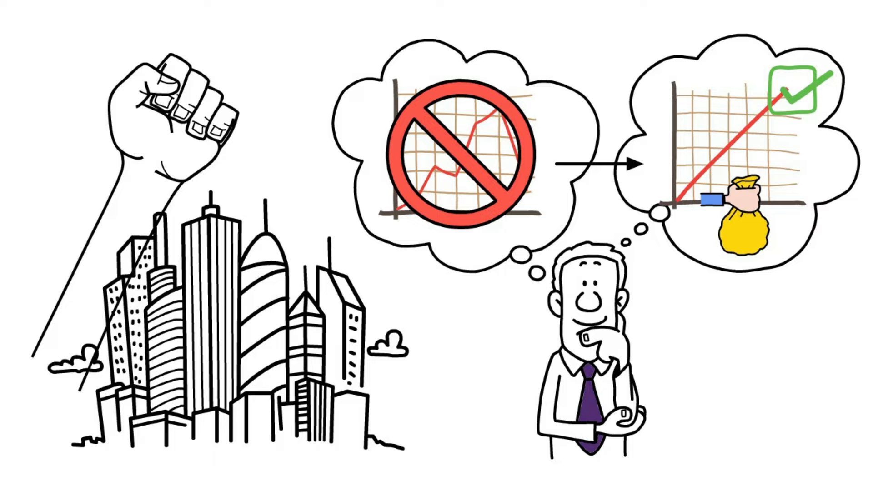
scroll("down", 3)
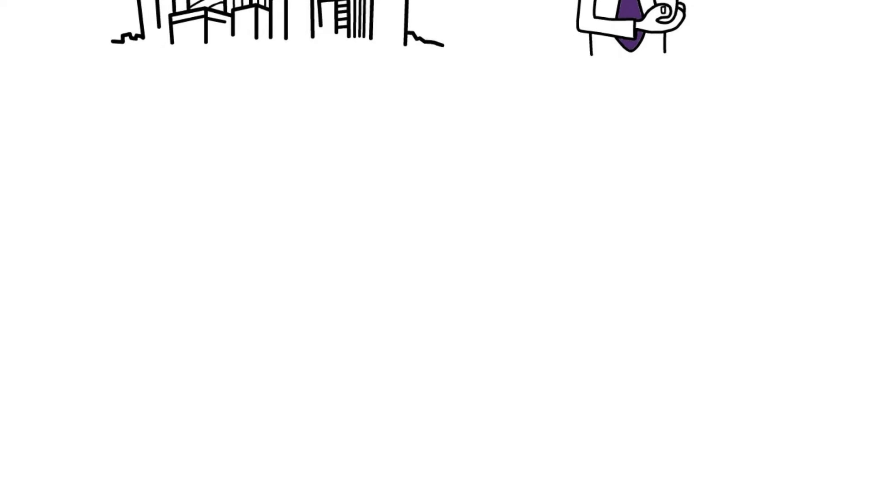